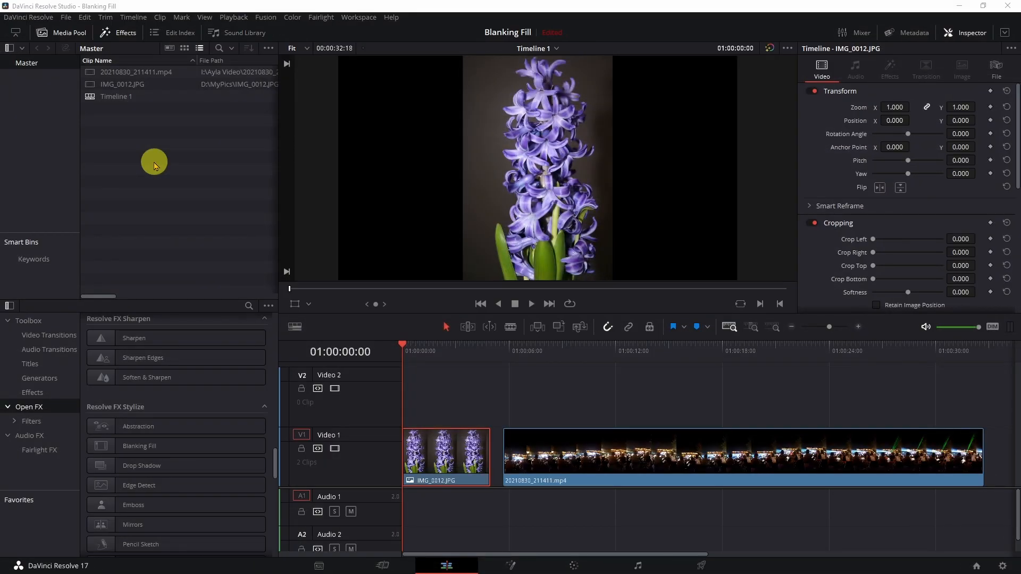
pyautogui.moveTo(273, 172)
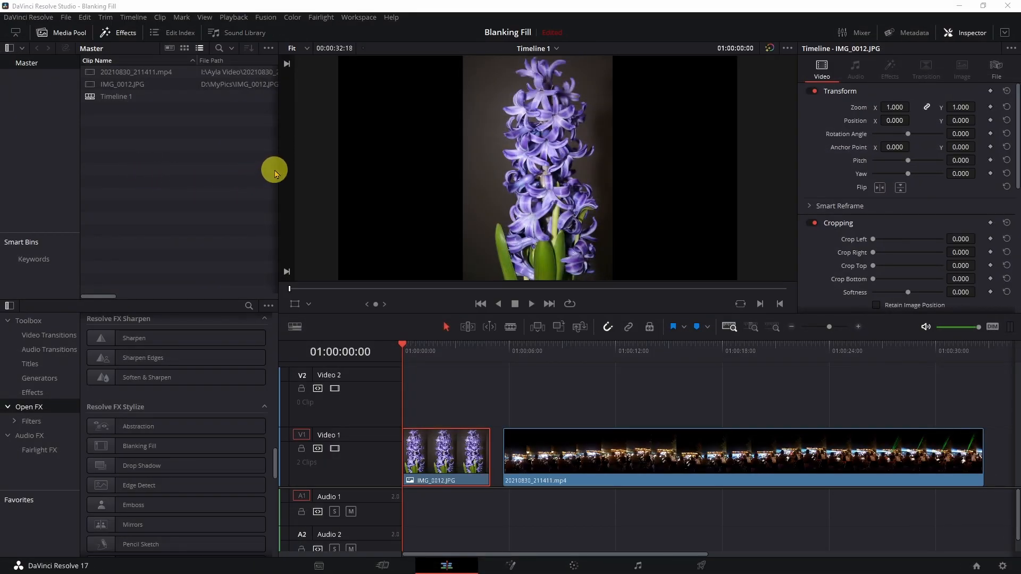
pyautogui.moveTo(686, 139)
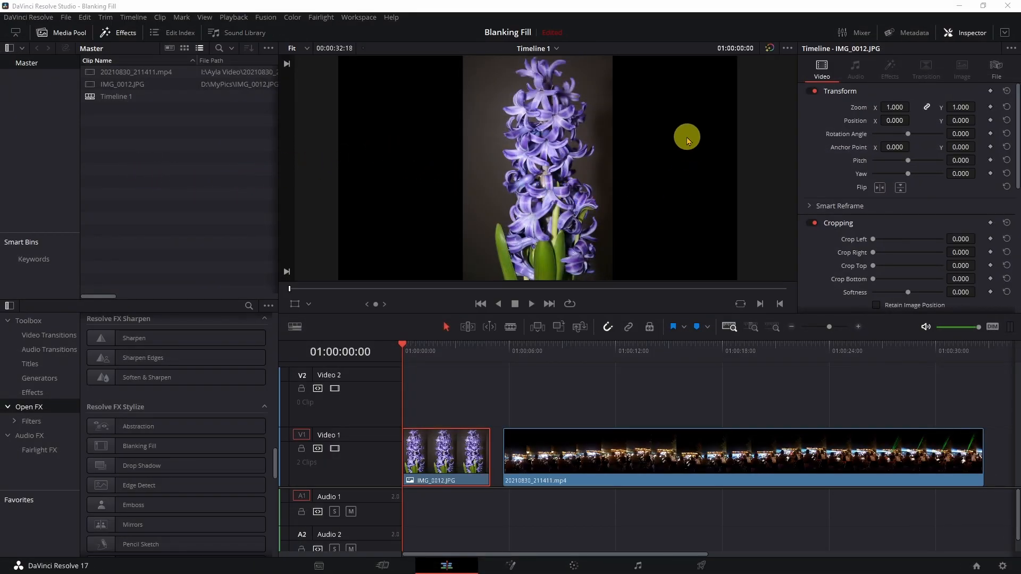
pyautogui.moveTo(204, 138)
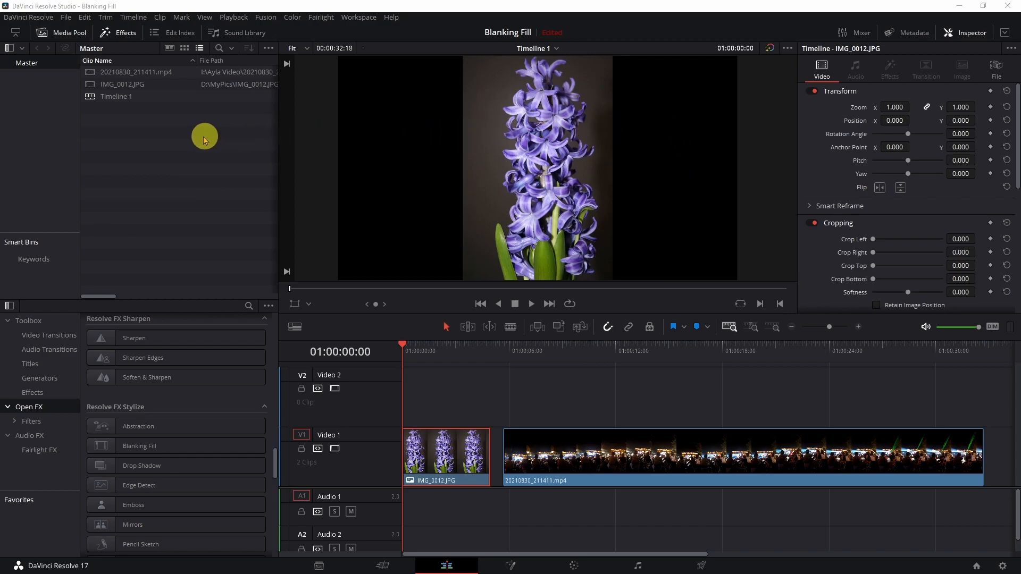
pyautogui.moveTo(206, 141)
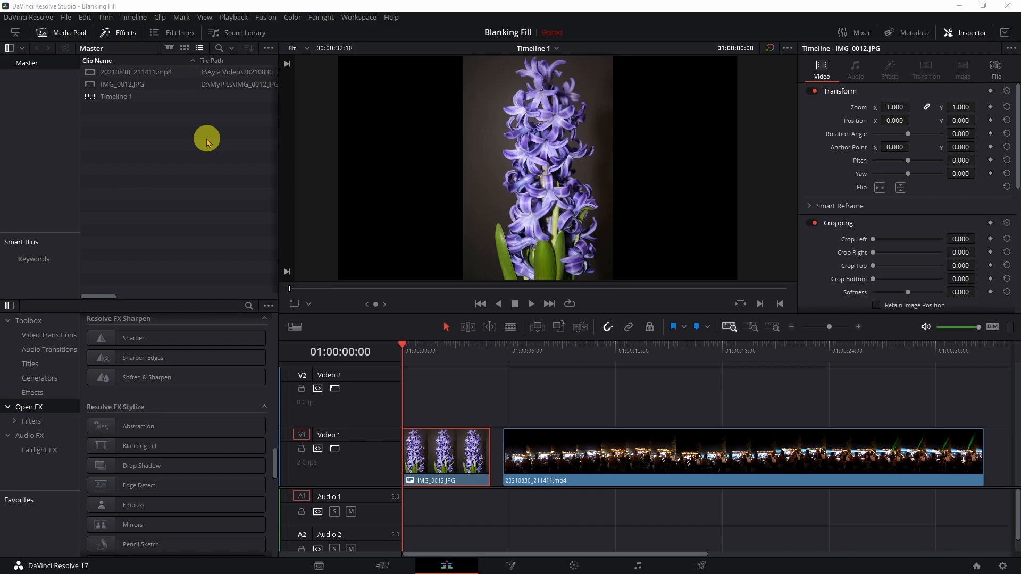
pyautogui.moveTo(557, 274)
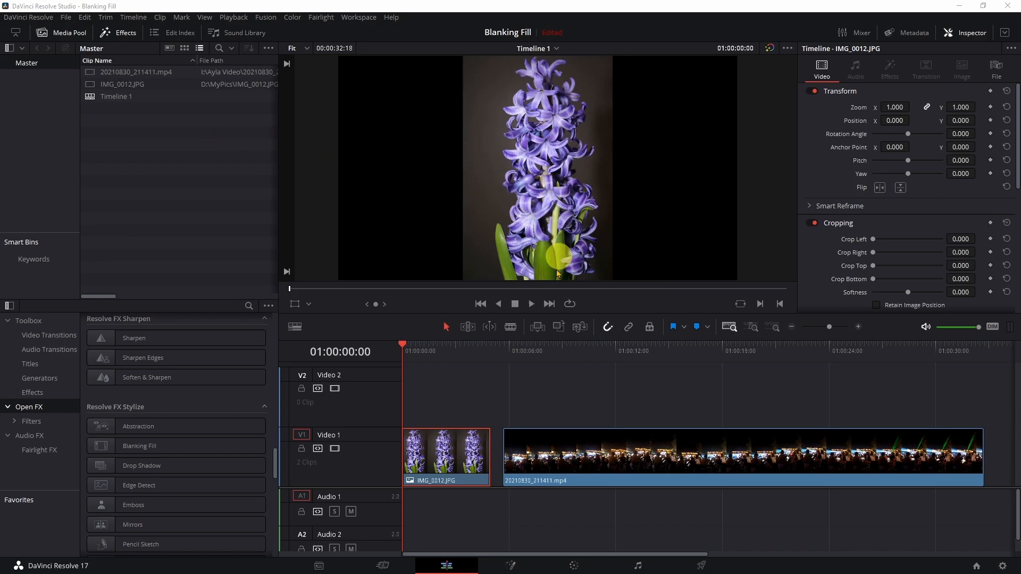
pyautogui.moveTo(475, 463)
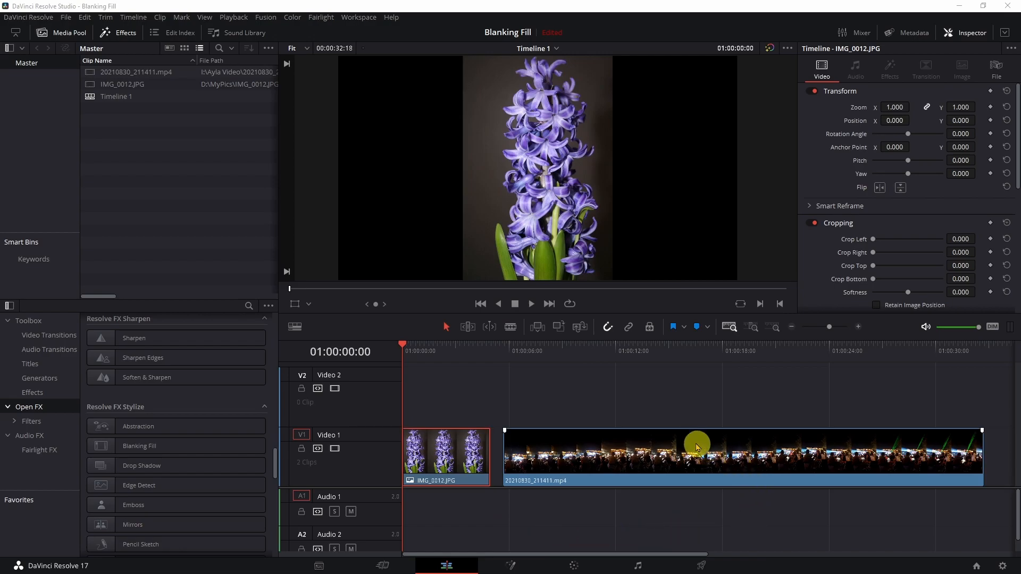
pyautogui.moveTo(839, 457)
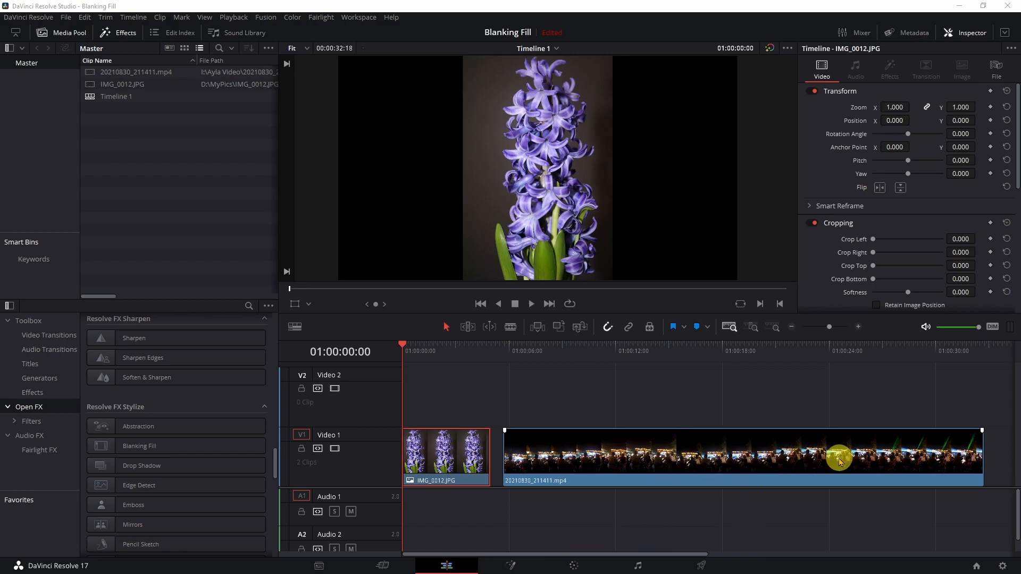
pyautogui.moveTo(730, 412)
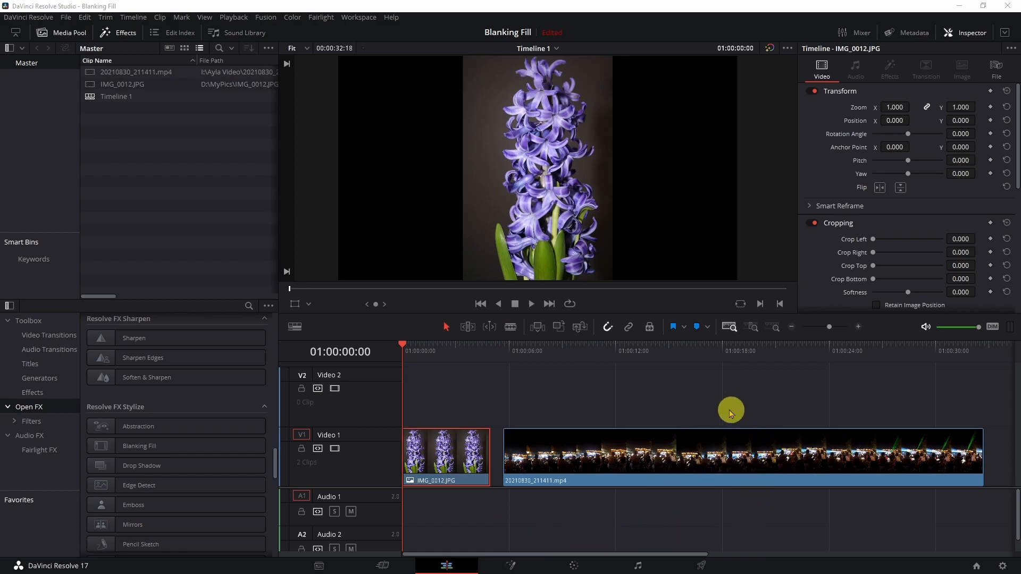
pyautogui.moveTo(581, 382)
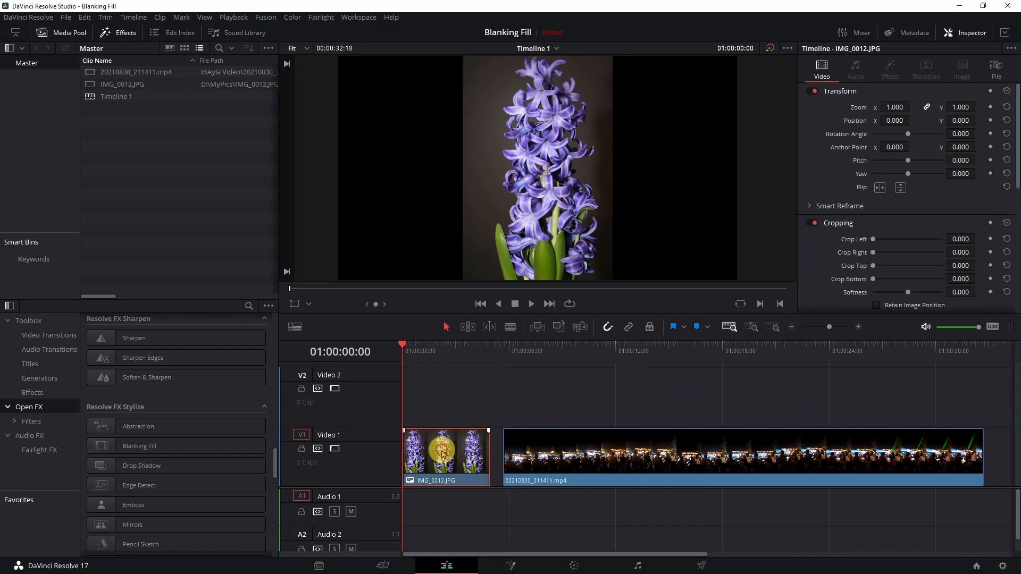
pyautogui.moveTo(365, 371)
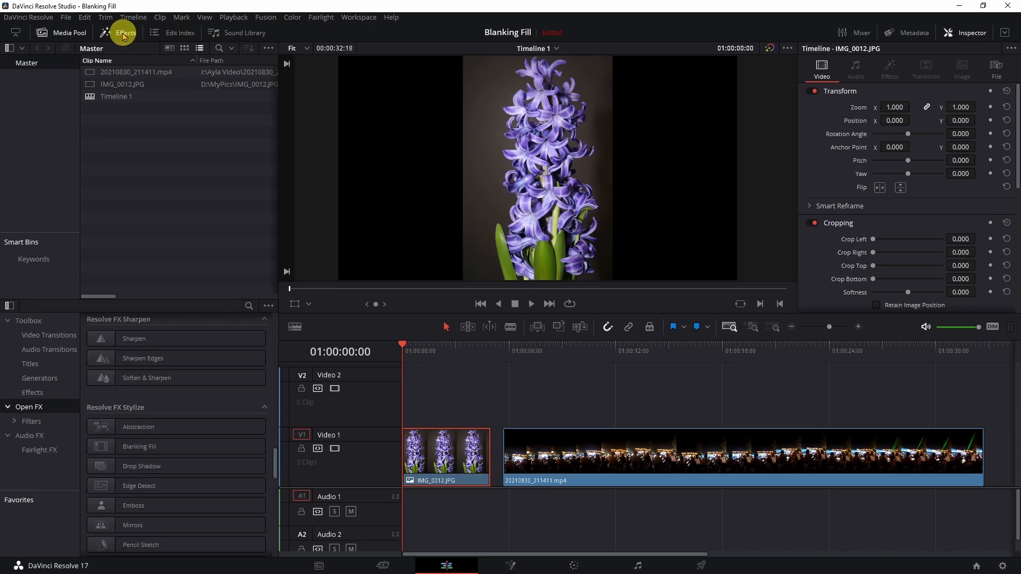
pyautogui.moveTo(146, 398)
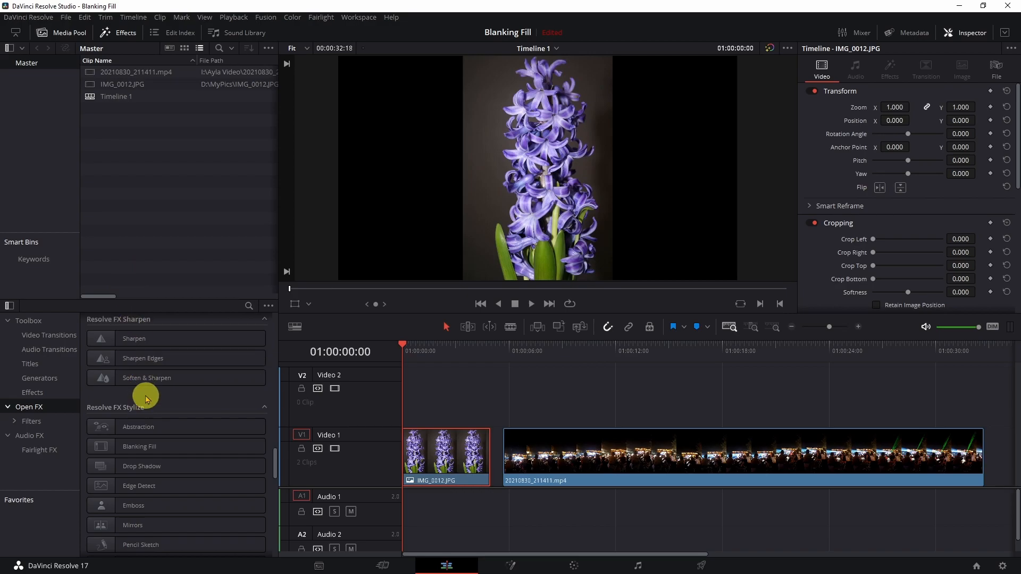
pyautogui.moveTo(56, 368)
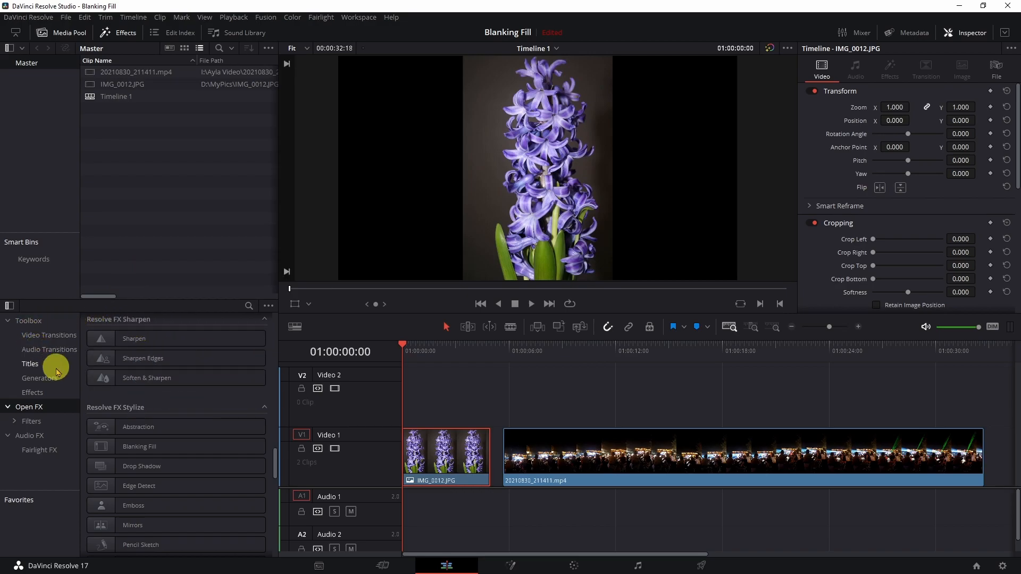
pyautogui.moveTo(127, 400)
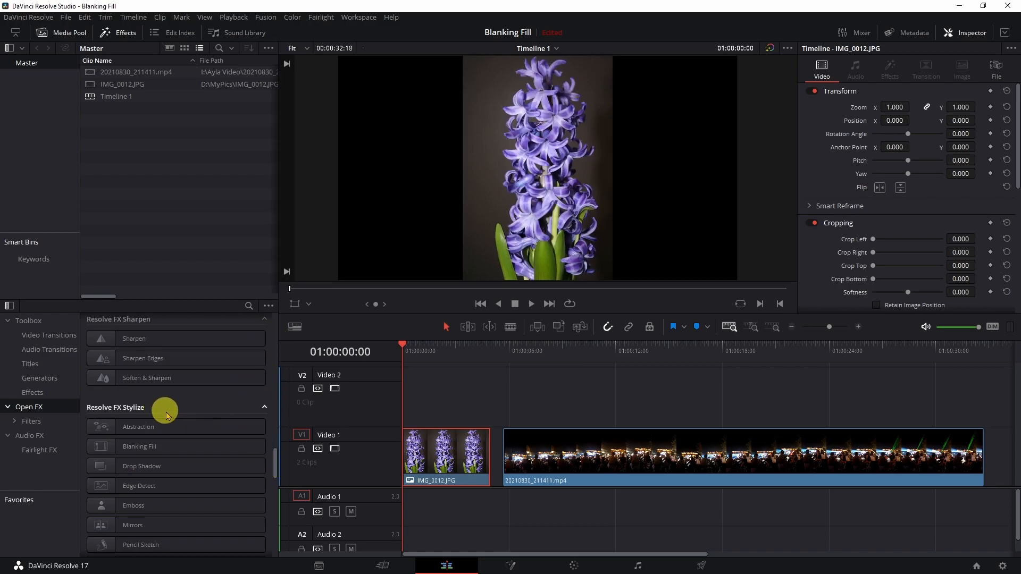
pyautogui.moveTo(178, 406)
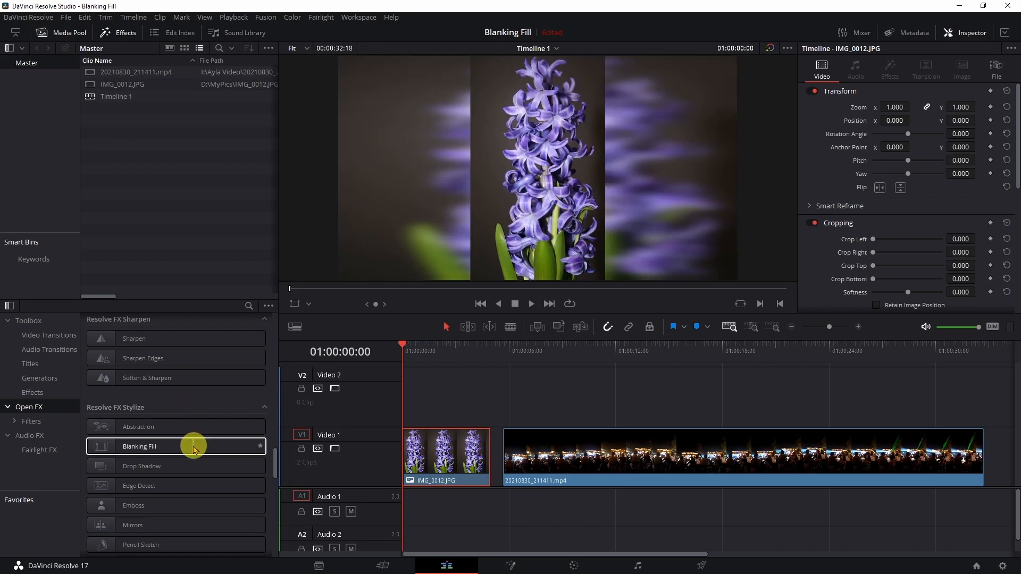
pyautogui.moveTo(134, 453)
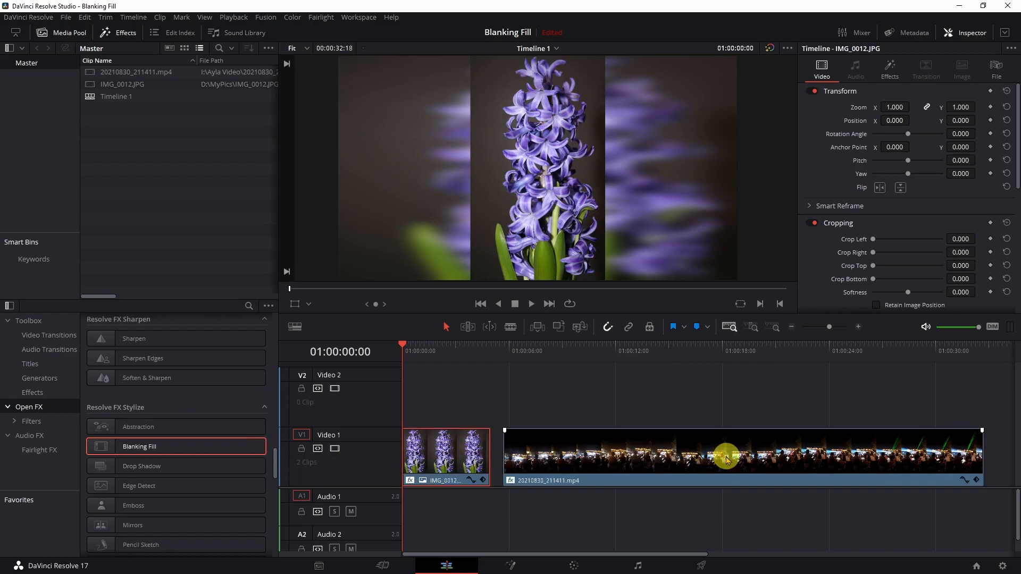
pyautogui.moveTo(466, 495)
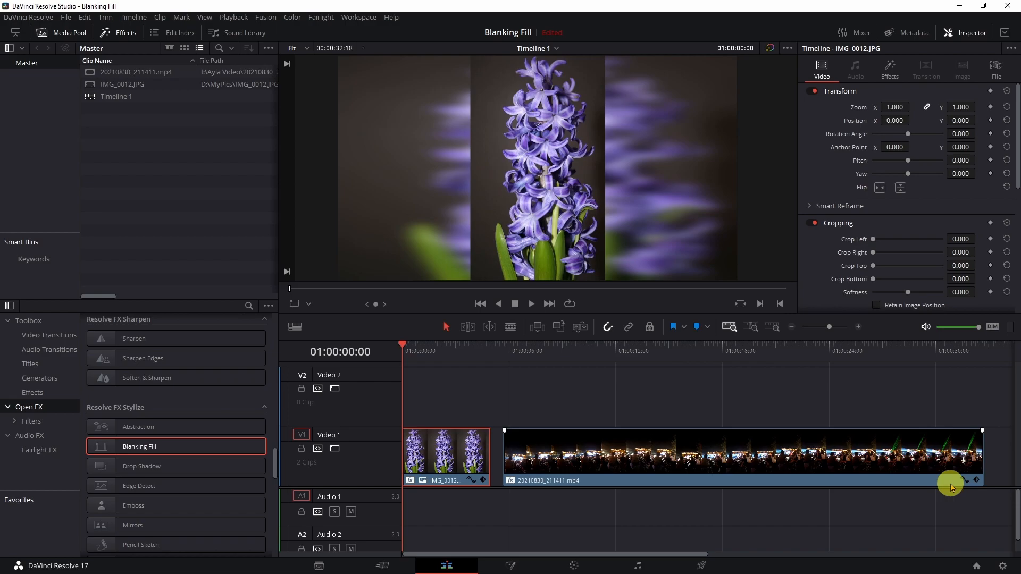
pyautogui.moveTo(450, 478)
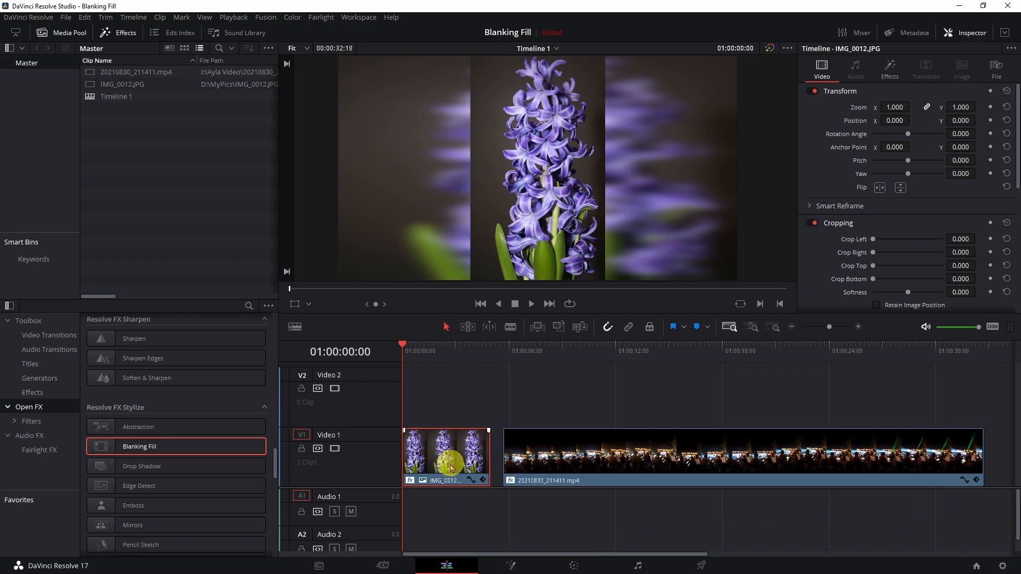
pyautogui.moveTo(415, 203)
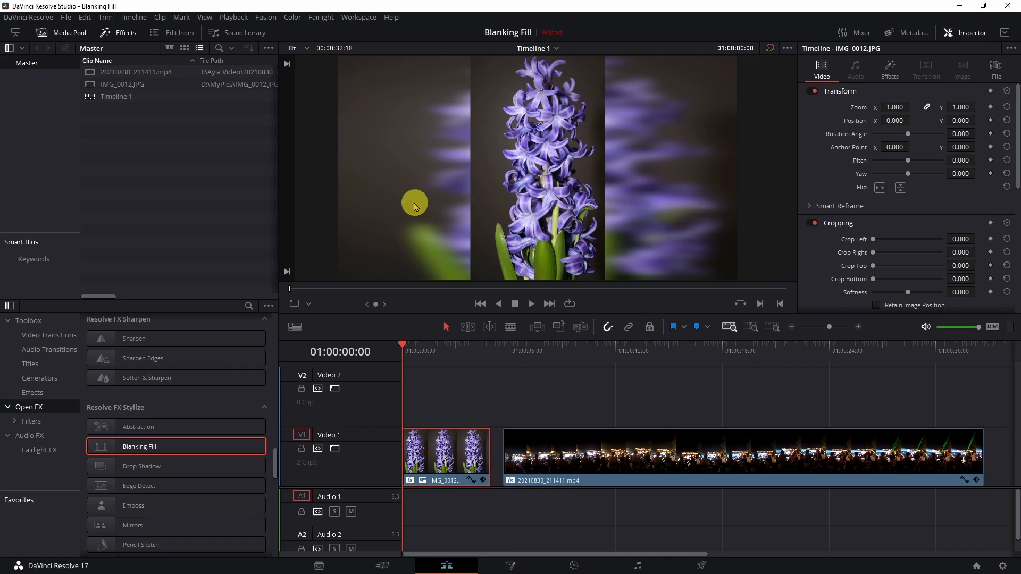
pyautogui.moveTo(636, 363)
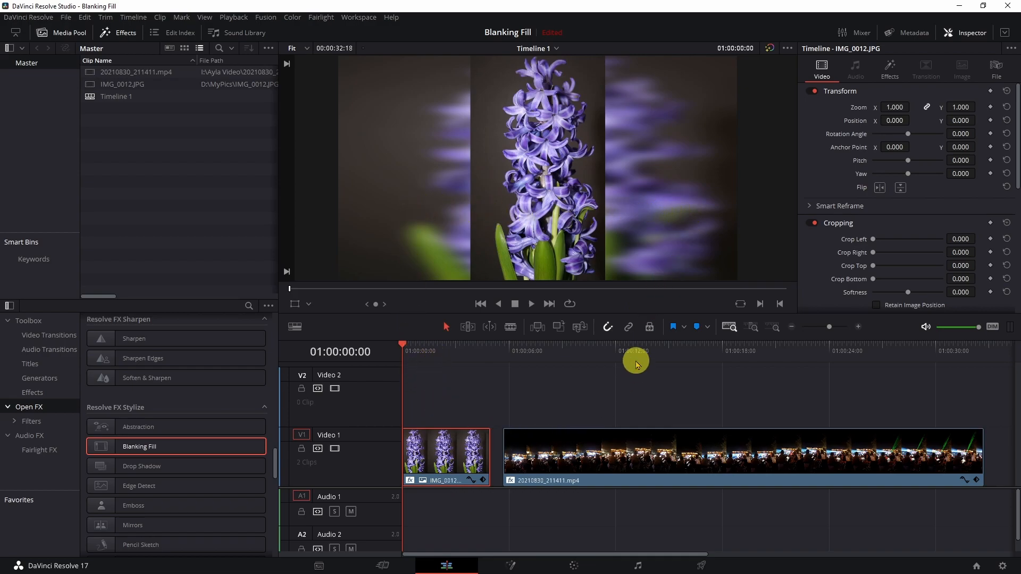
# Drop Blanking Fill onto the IMG_0012 flower photo clip in the timeline
pyautogui.click(634, 352)
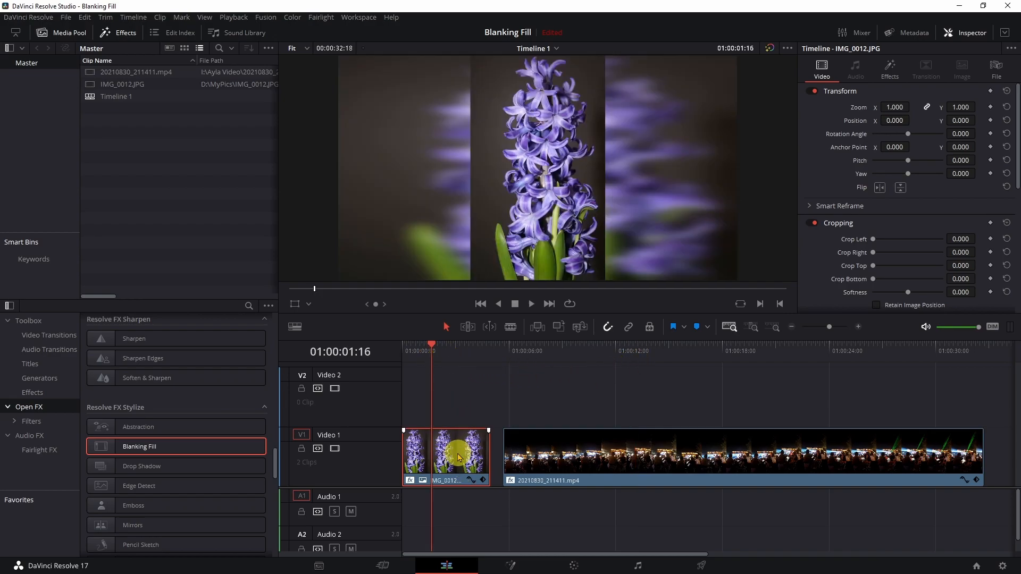
pyautogui.moveTo(592, 363)
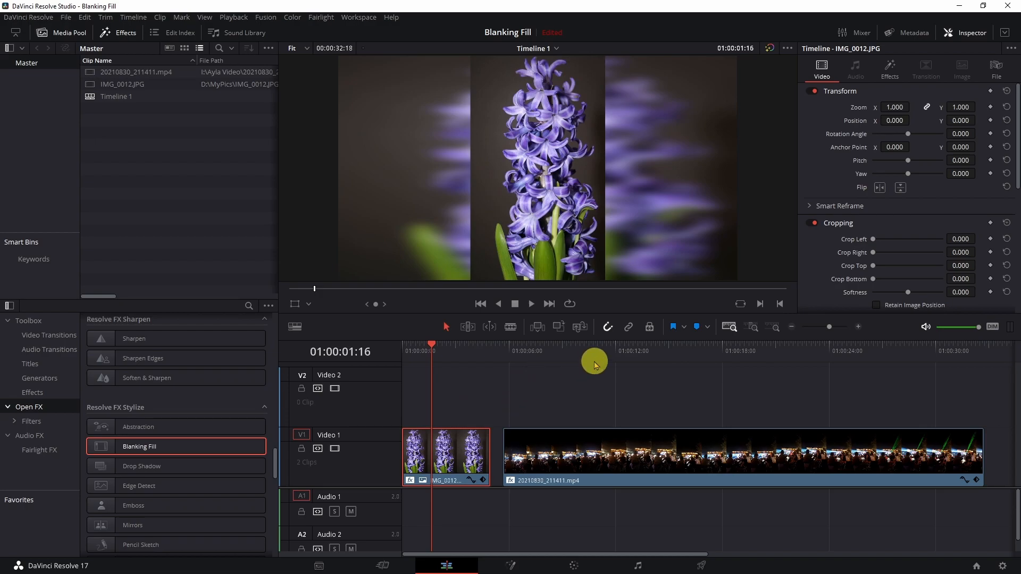
pyautogui.moveTo(792, 258)
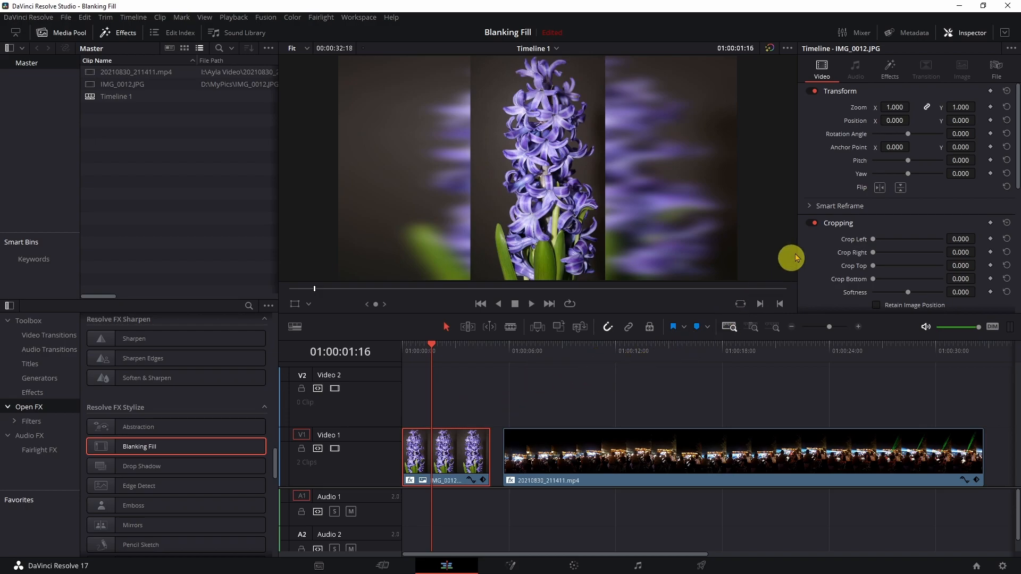
# In the Effects inspector, set Blanking Fill Zoom Mode to Zoom To Timeline, then to Manual
pyautogui.click(888, 68)
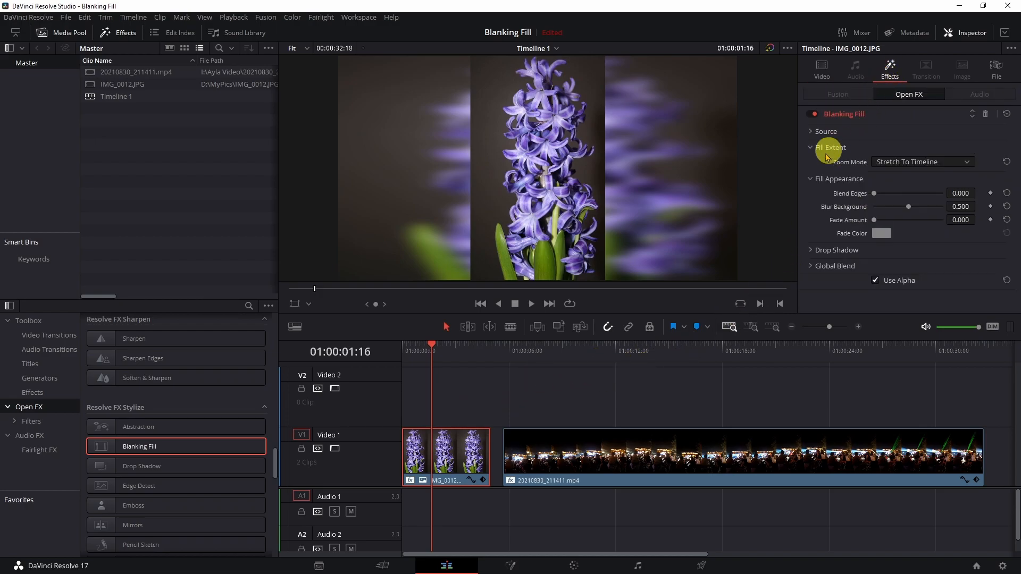
pyautogui.moveTo(923, 180)
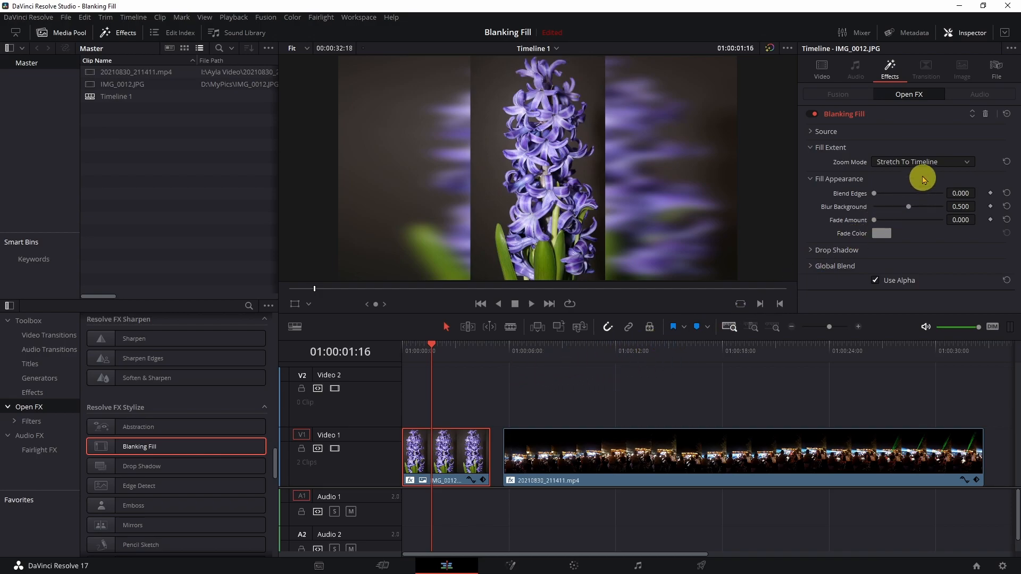
pyautogui.moveTo(890, 69)
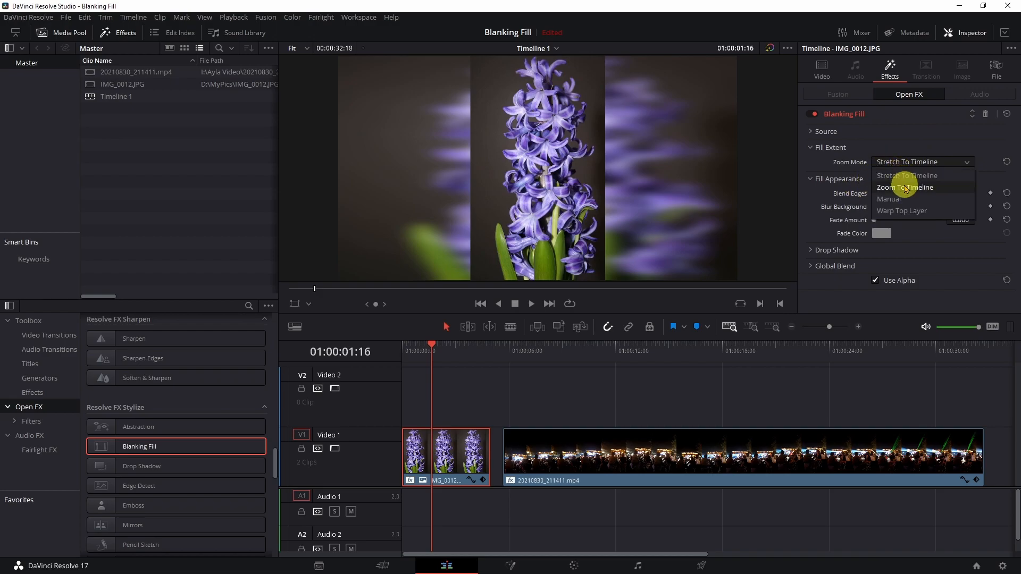
pyautogui.click(904, 187)
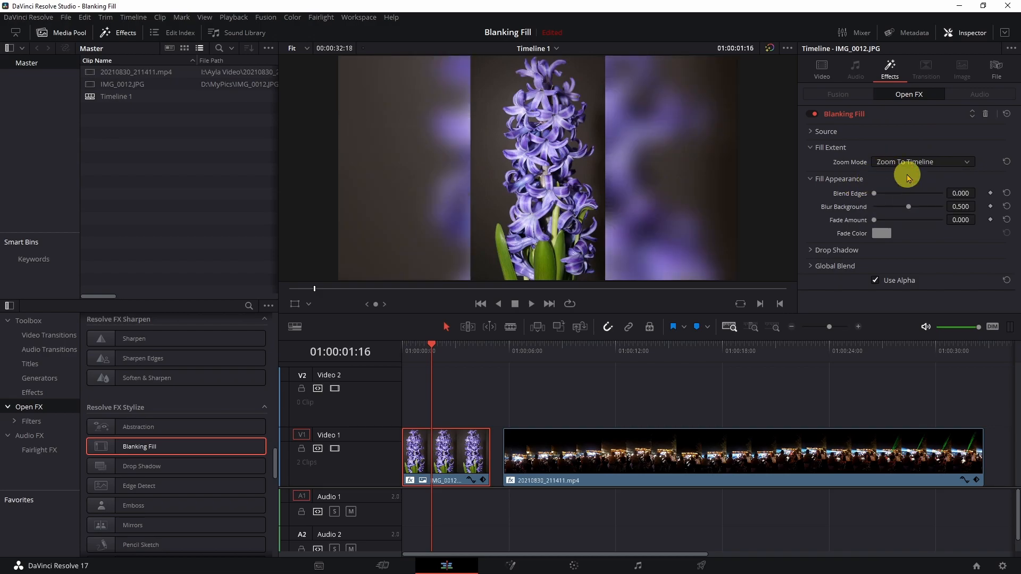
pyautogui.click(919, 162)
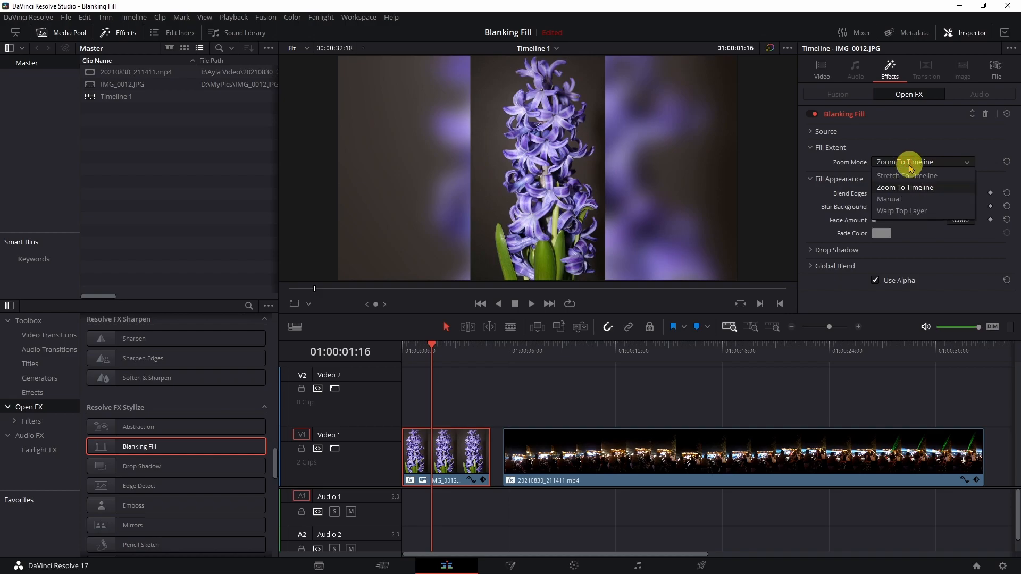
pyautogui.click(889, 198)
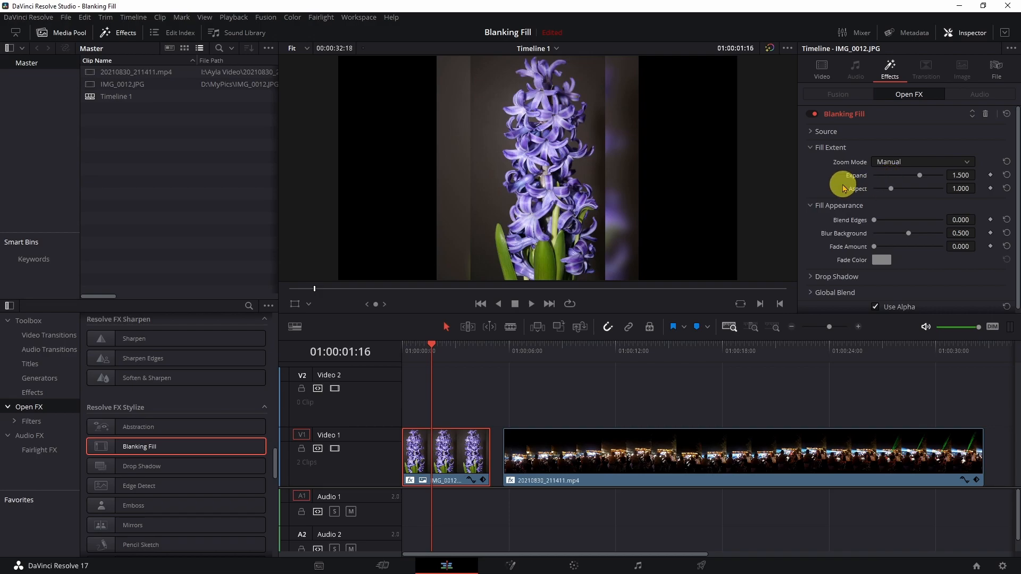
pyautogui.moveTo(872, 176)
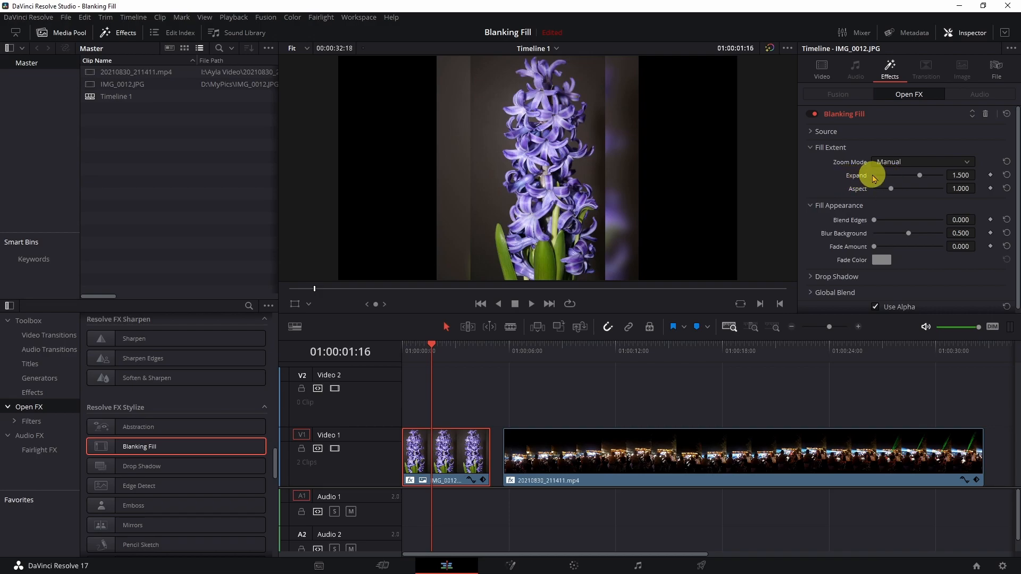
pyautogui.moveTo(893, 191)
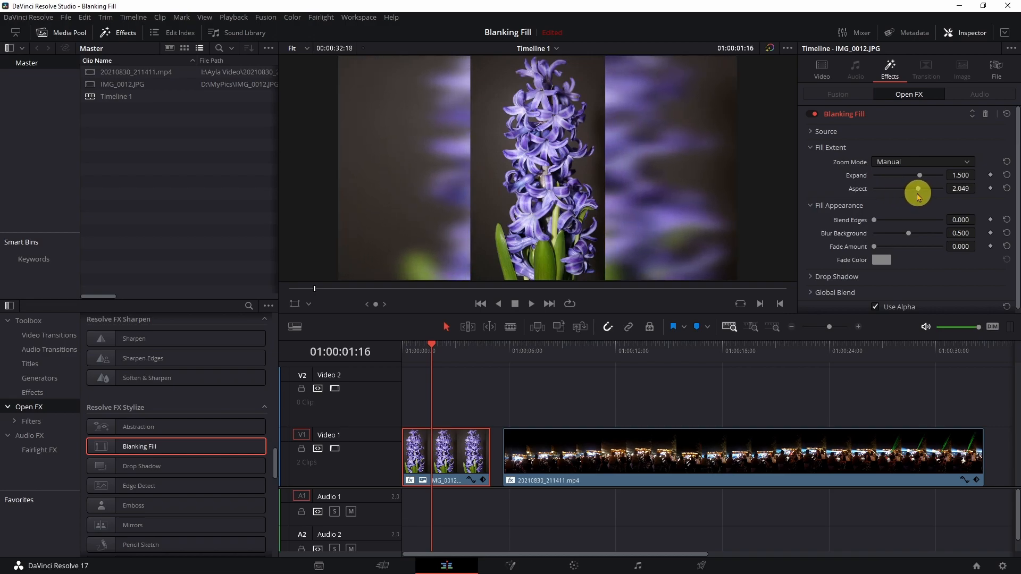
pyautogui.moveTo(895, 238)
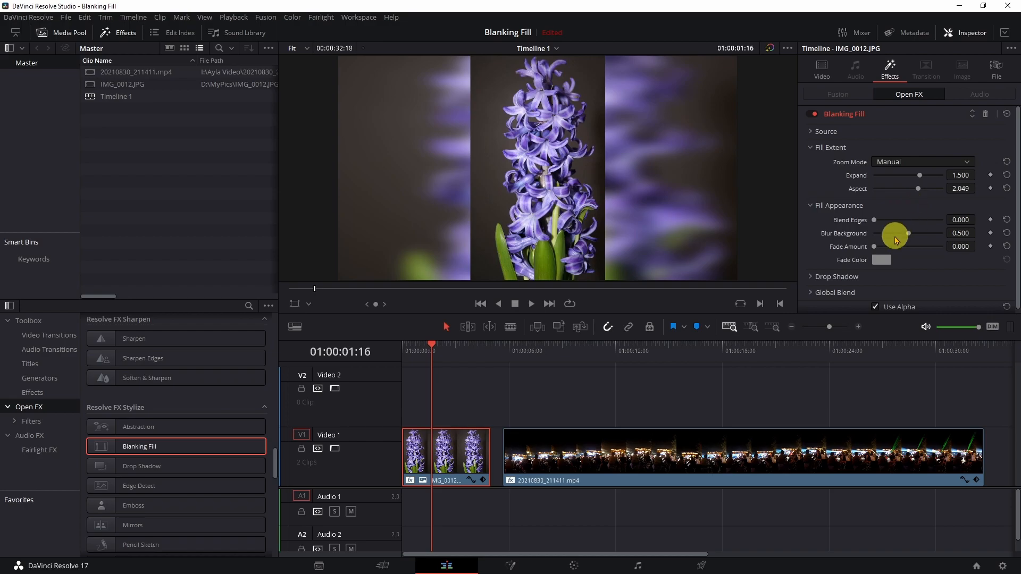
pyautogui.moveTo(876, 250)
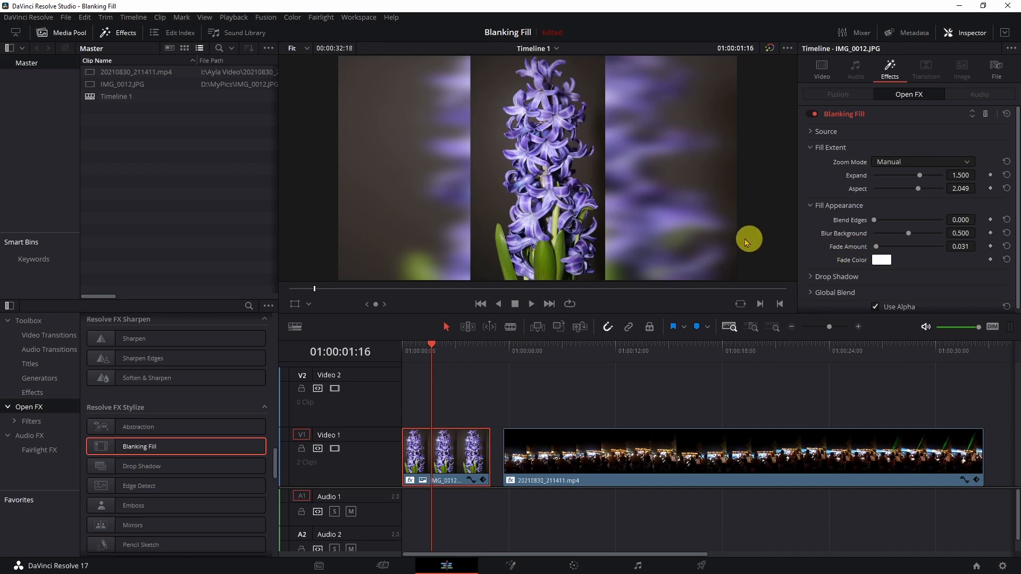
pyautogui.moveTo(866, 306)
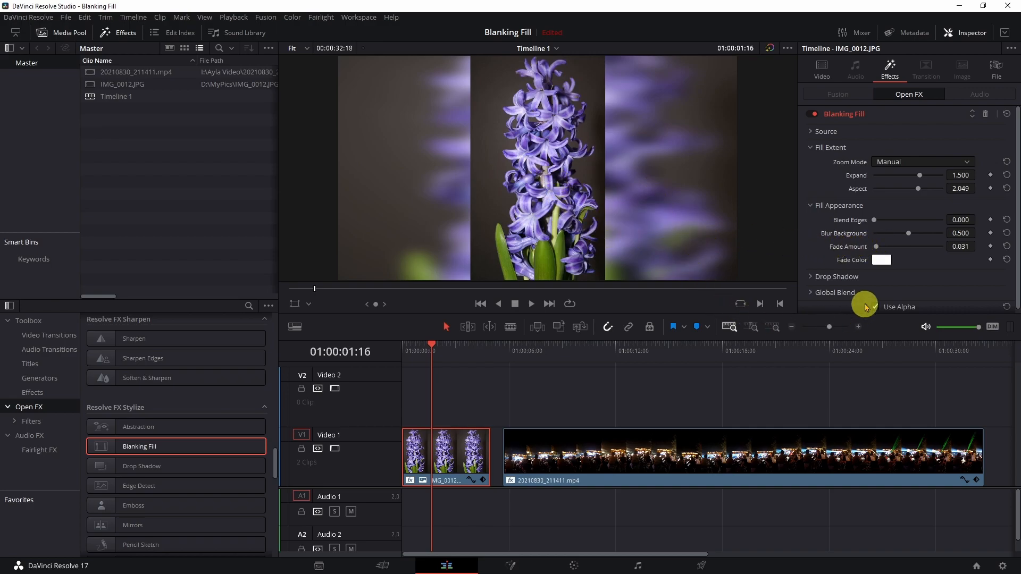
# Set the Blanking Fill Fade Color to a purple swatch to tint the side bars
pyautogui.click(881, 260)
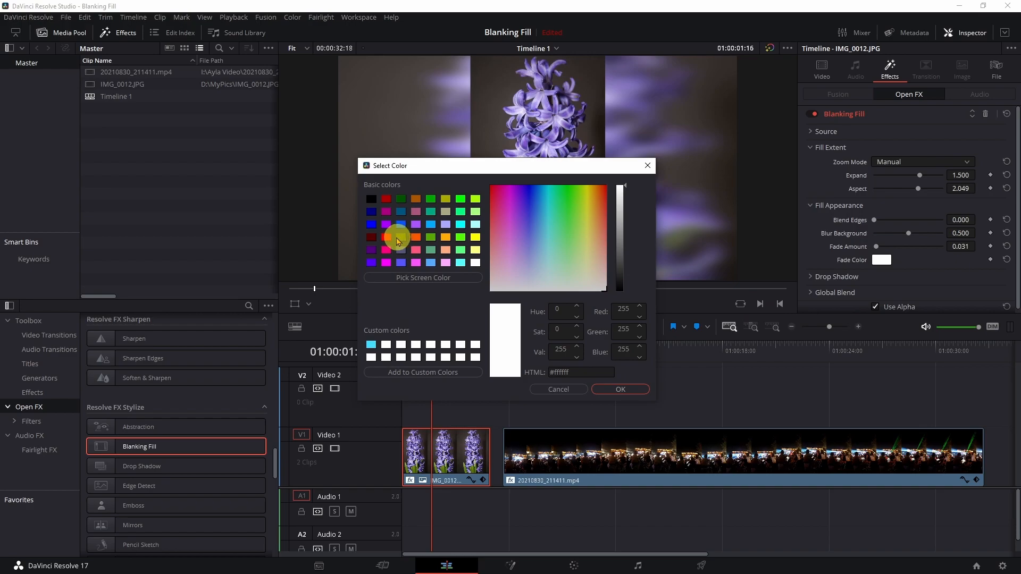
pyautogui.moveTo(375, 256)
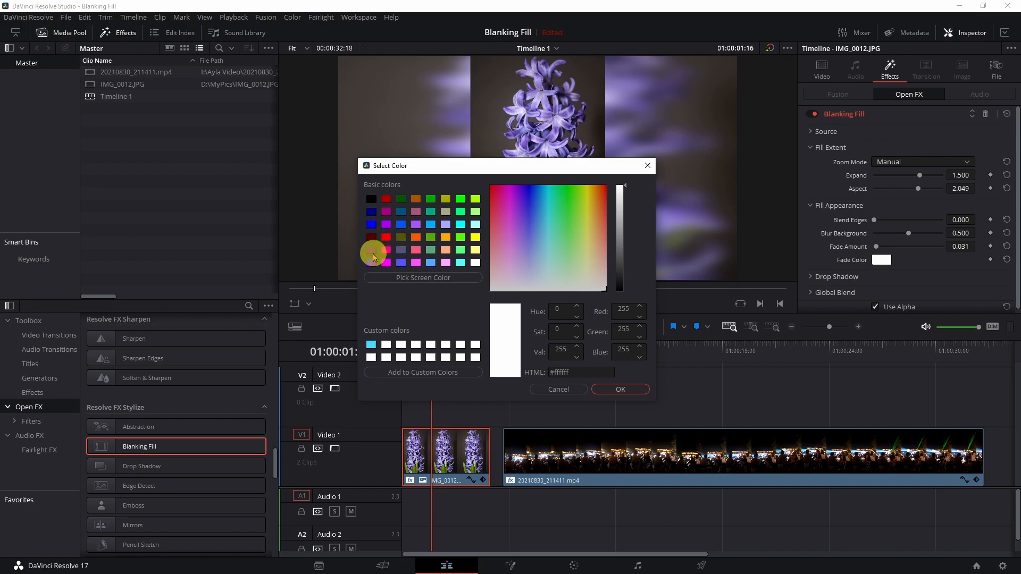
pyautogui.click(385, 237)
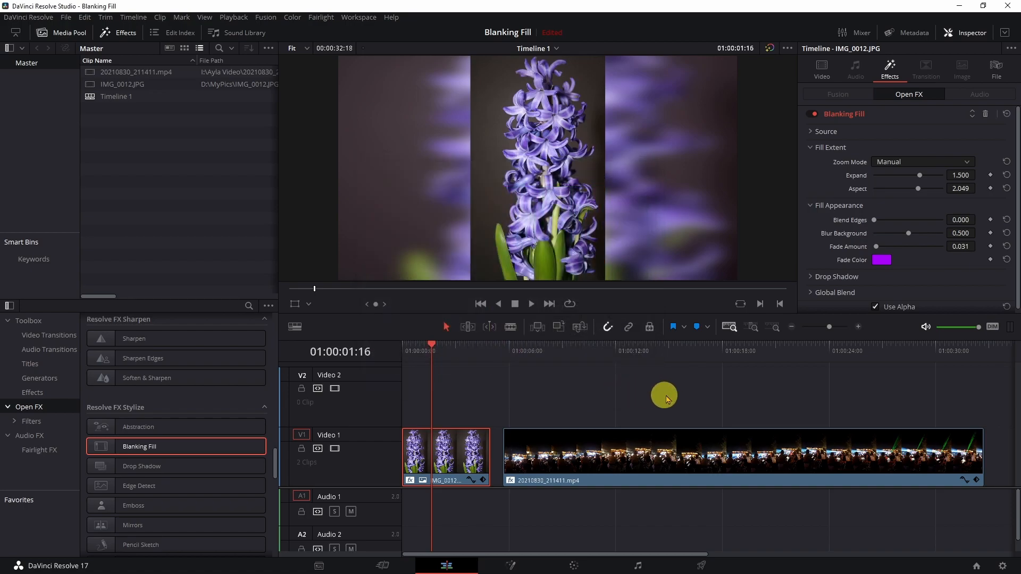
pyautogui.moveTo(729, 381)
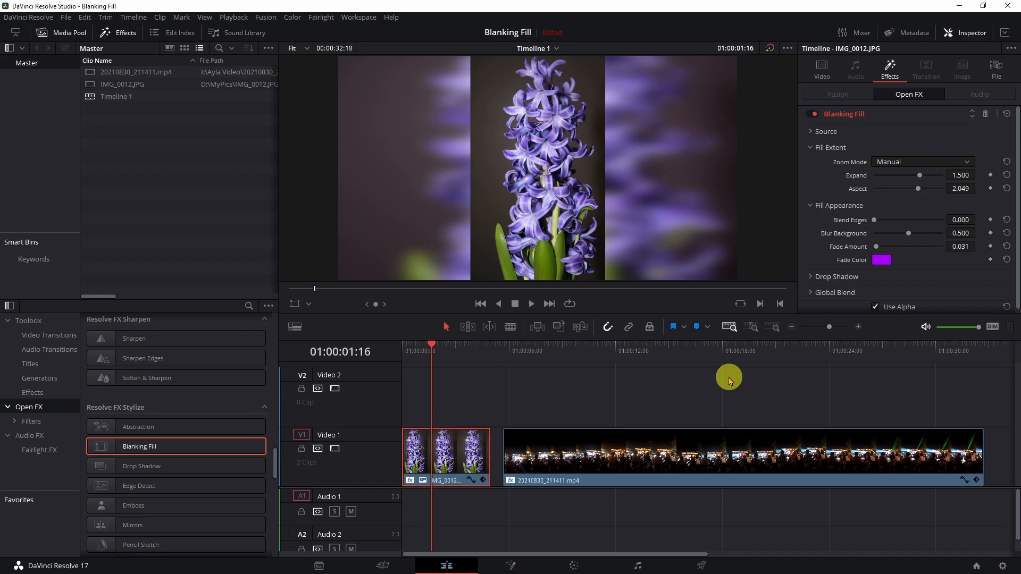
pyautogui.moveTo(717, 382)
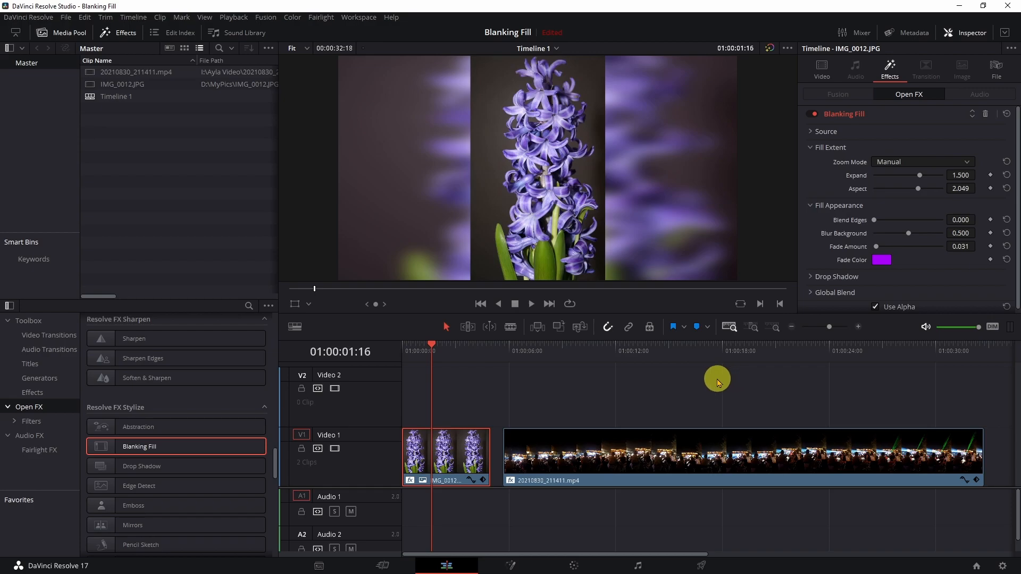
pyautogui.moveTo(573, 153)
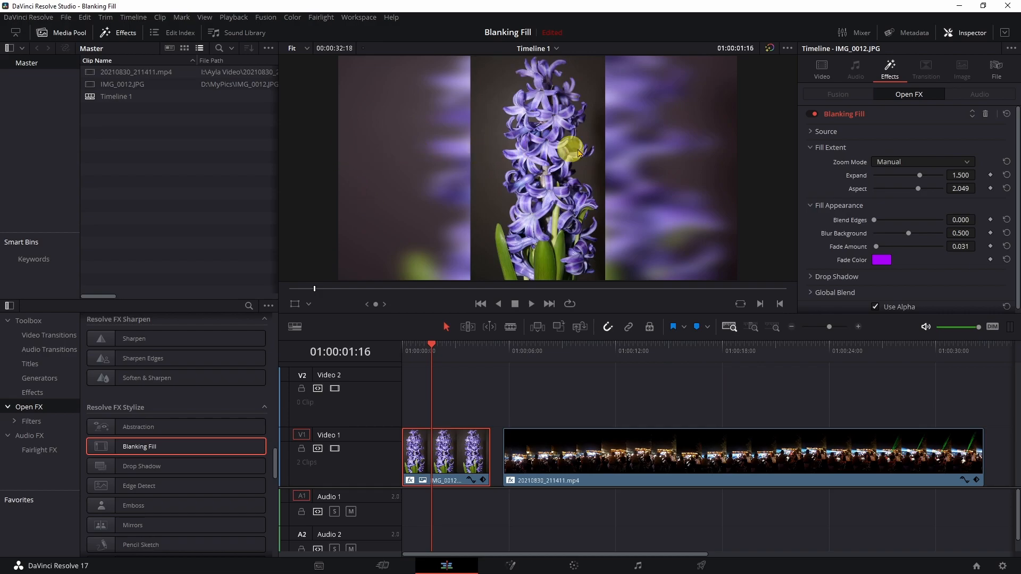
pyautogui.moveTo(591, 395)
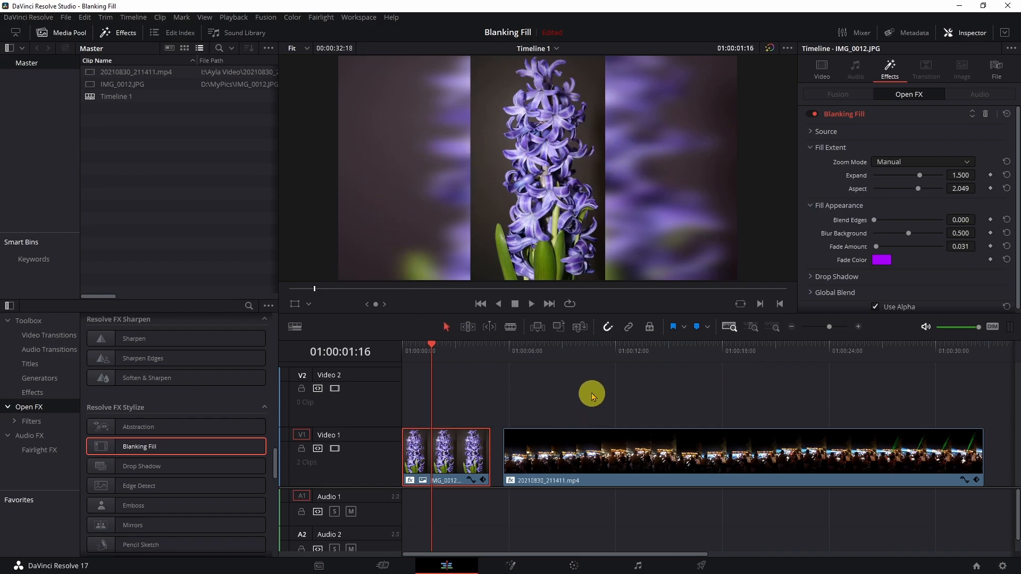
pyautogui.moveTo(605, 394)
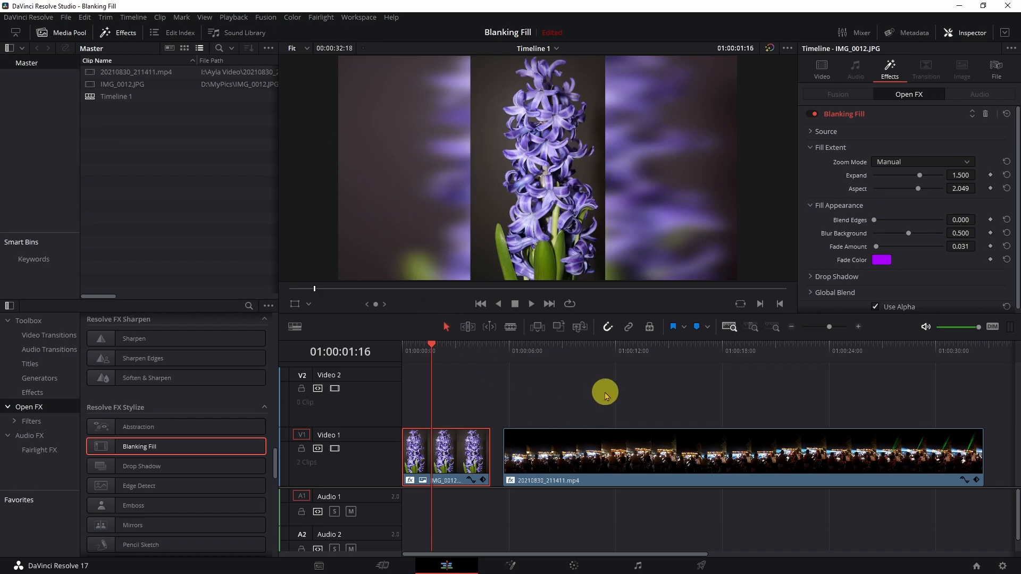